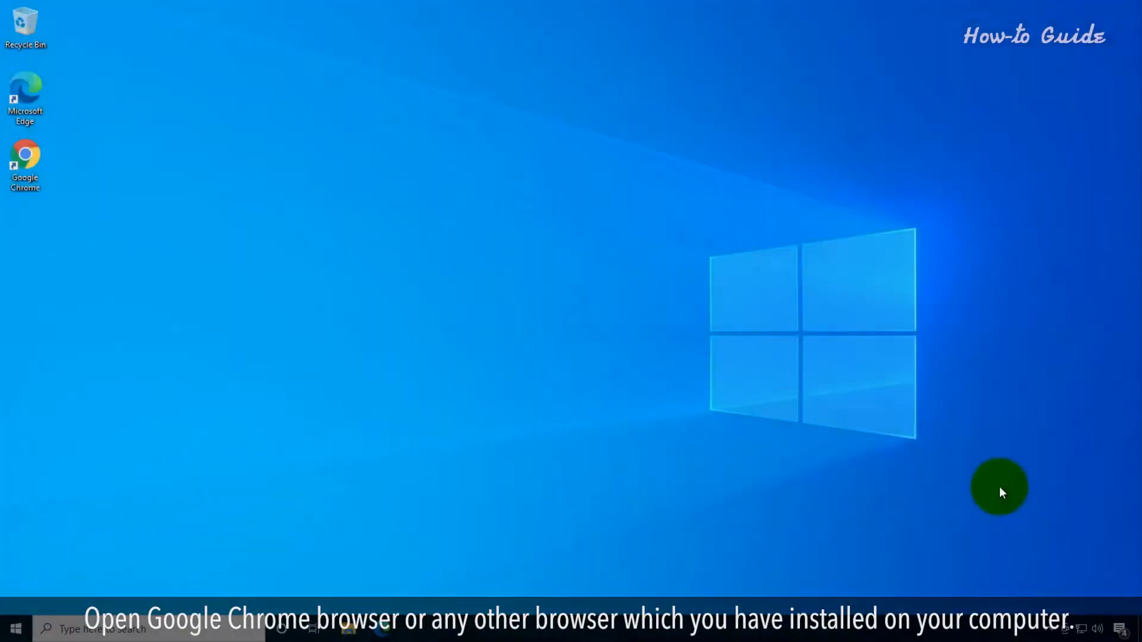
mouse_move(69, 149)
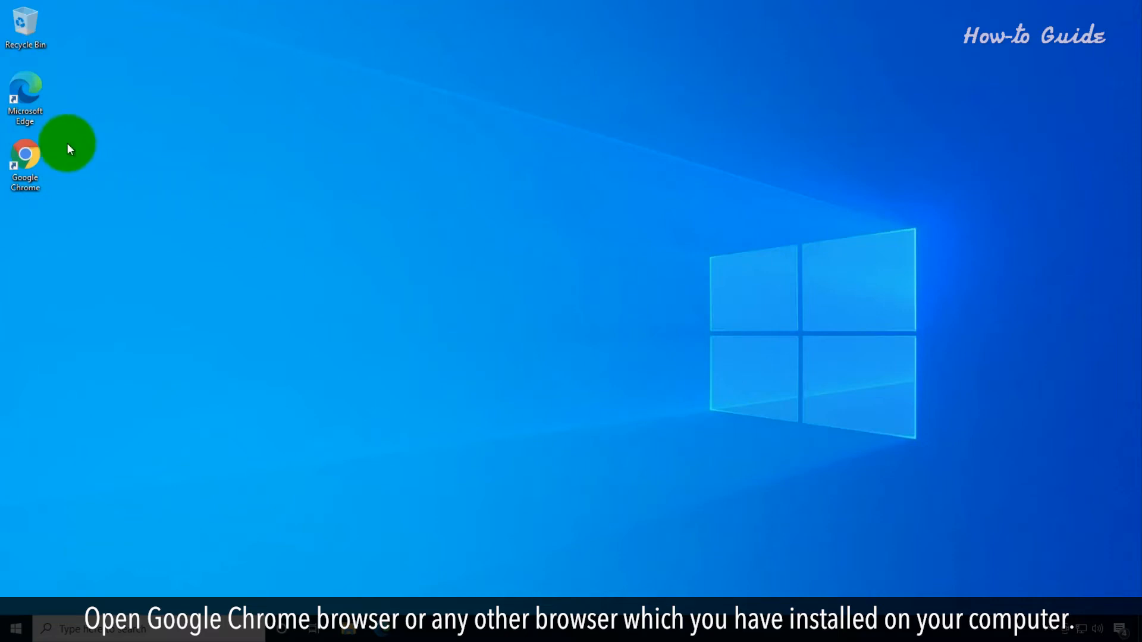
- Launch Google Chrome from the desktop and follow the Gmail link to its sign-in page
double_click(25, 164)
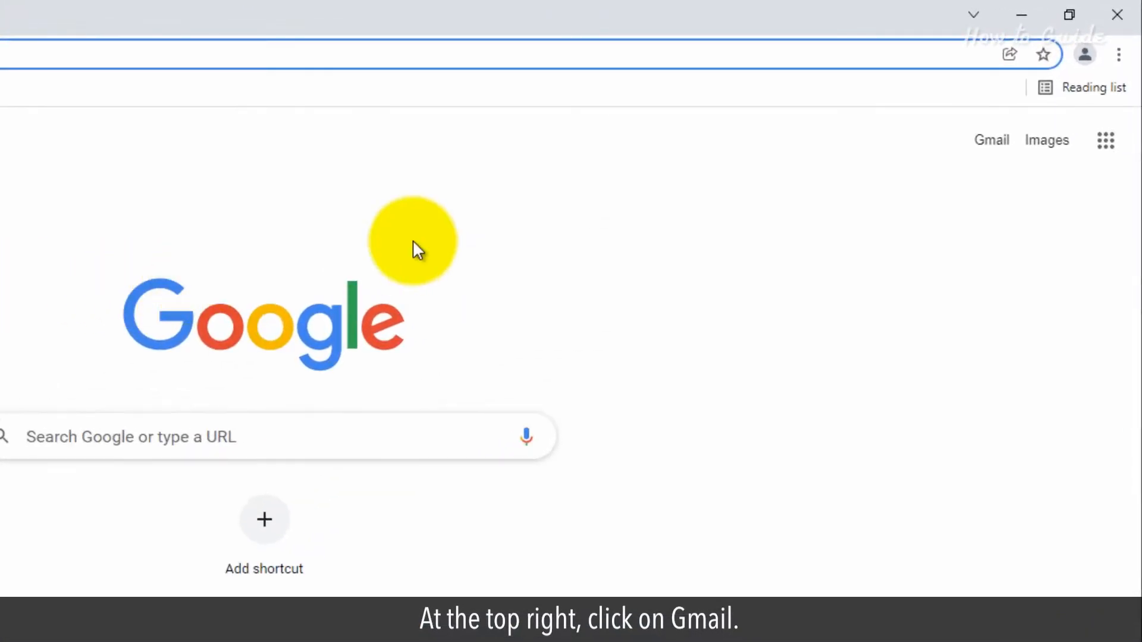
click(991, 140)
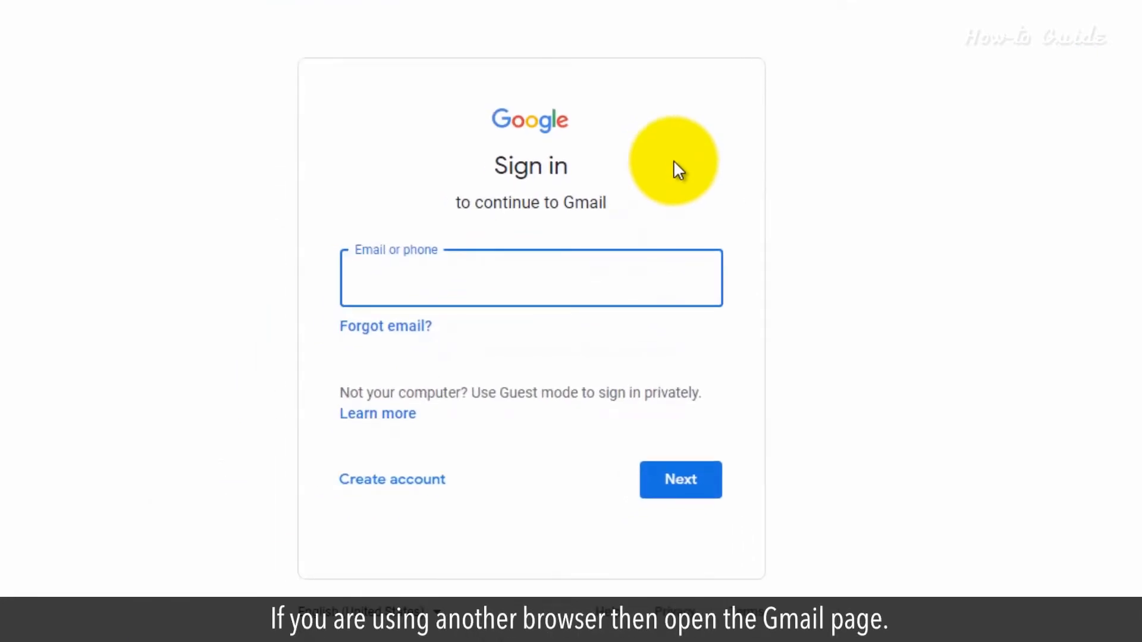
- Sign in with the suggested 'georg…' email address and its password to reach the inbox
text(georgebrown)
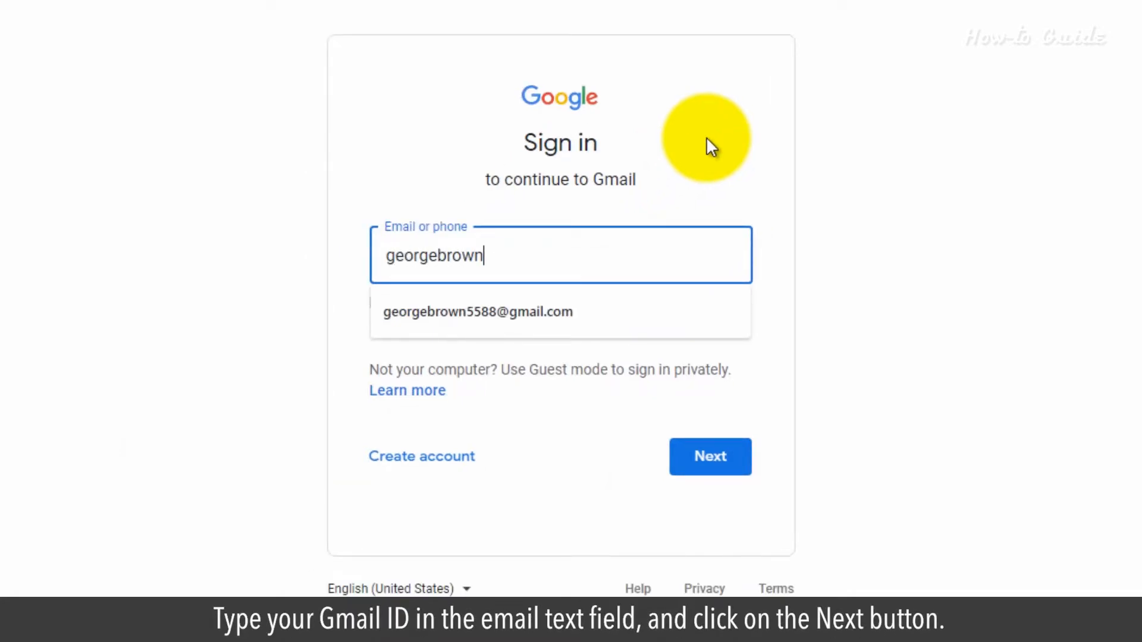
click(479, 312)
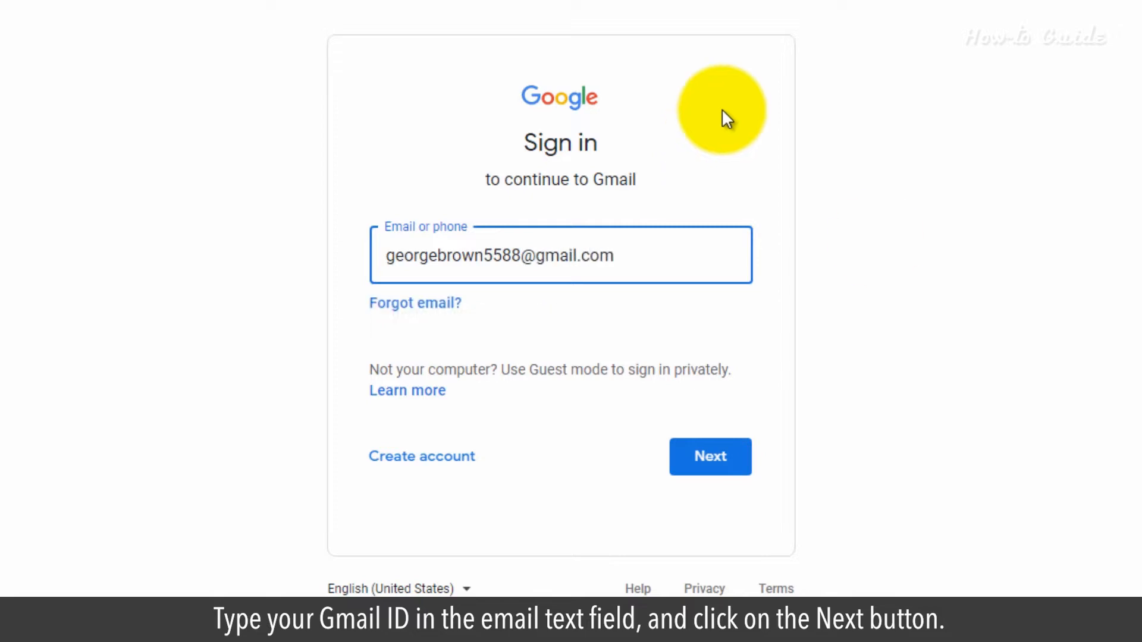
click(709, 457)
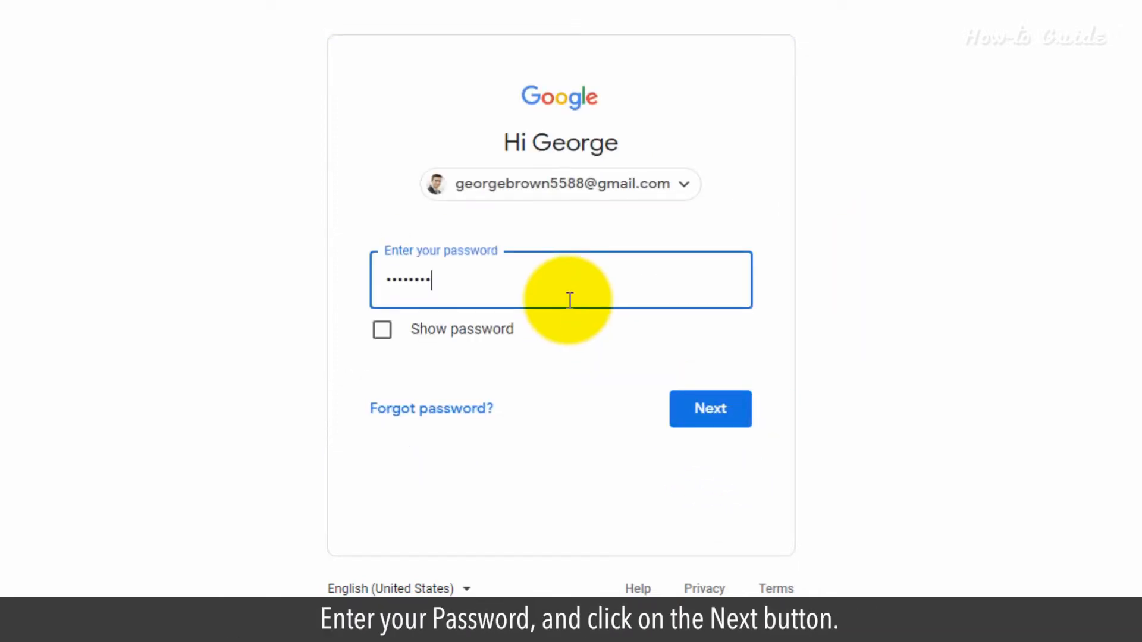
click(710, 408)
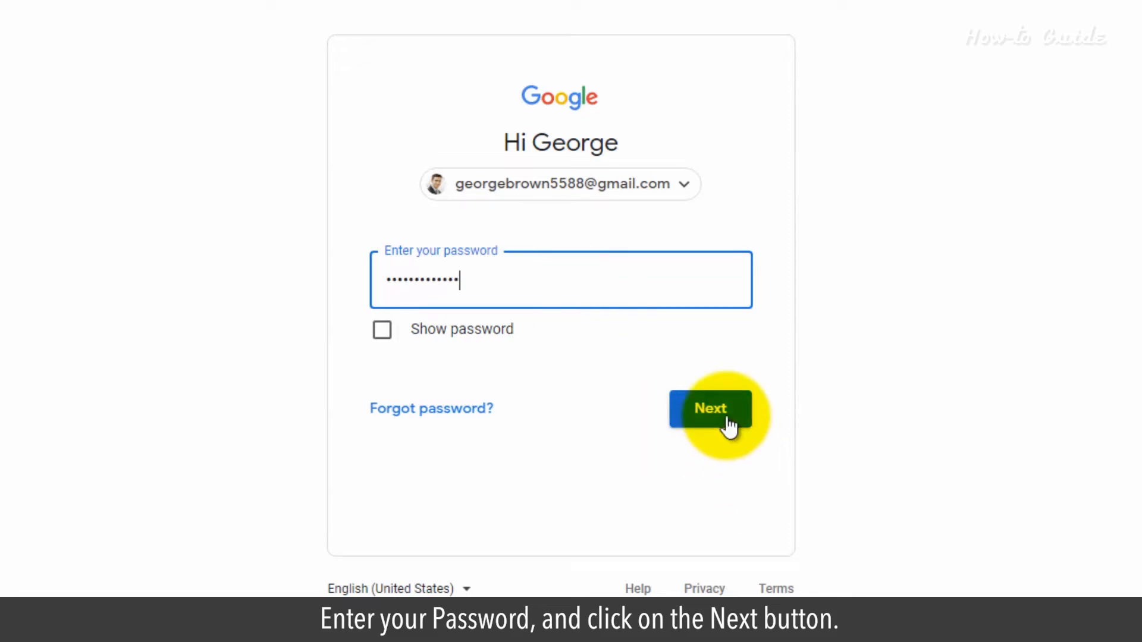
click(710, 408)
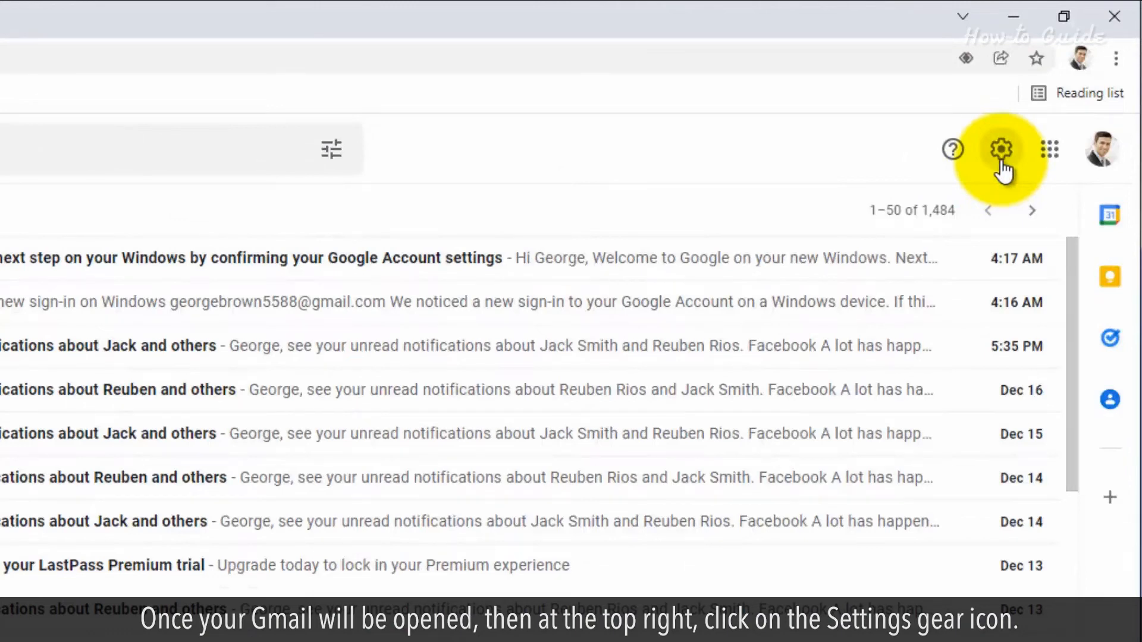
- Open Gmail's full Settings page on the General tab via the gear's See all settings
click(1000, 149)
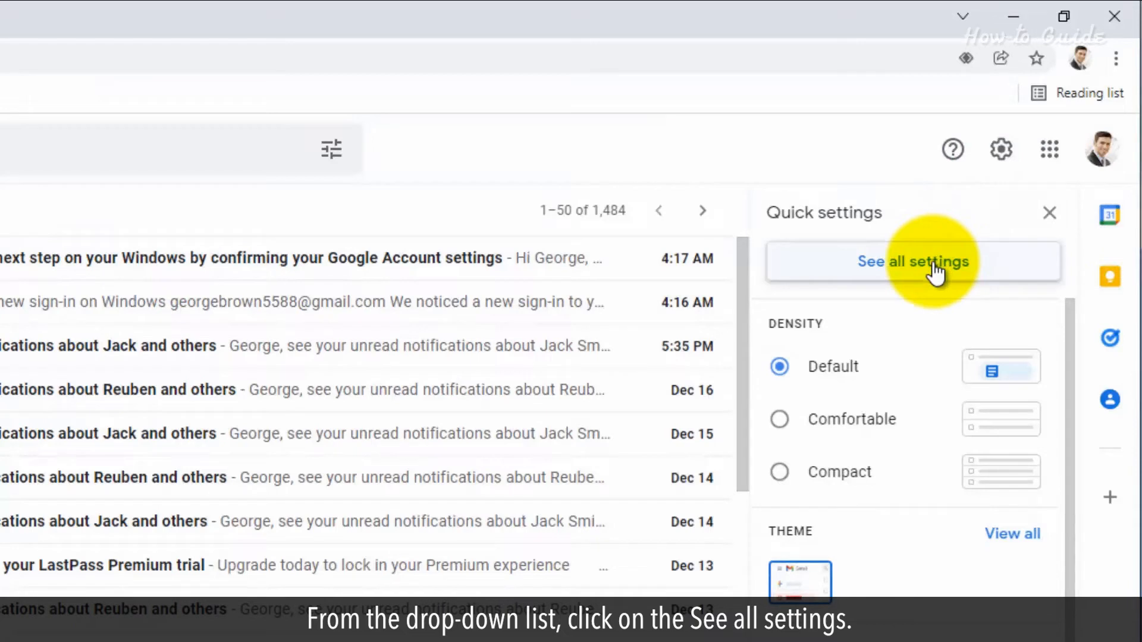
click(912, 262)
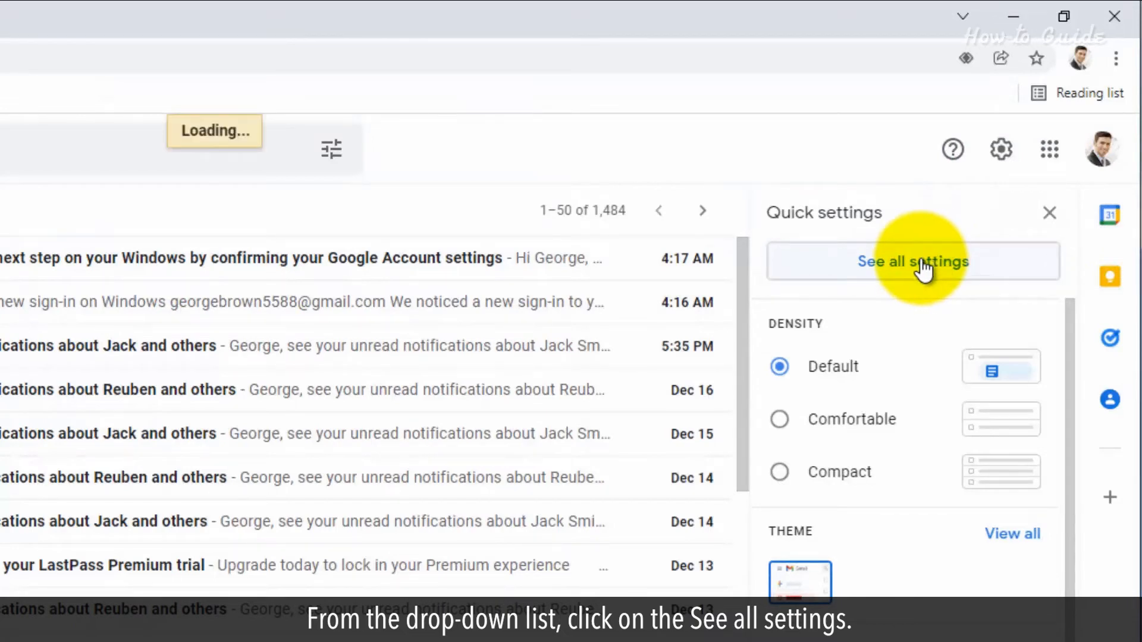
click(912, 261)
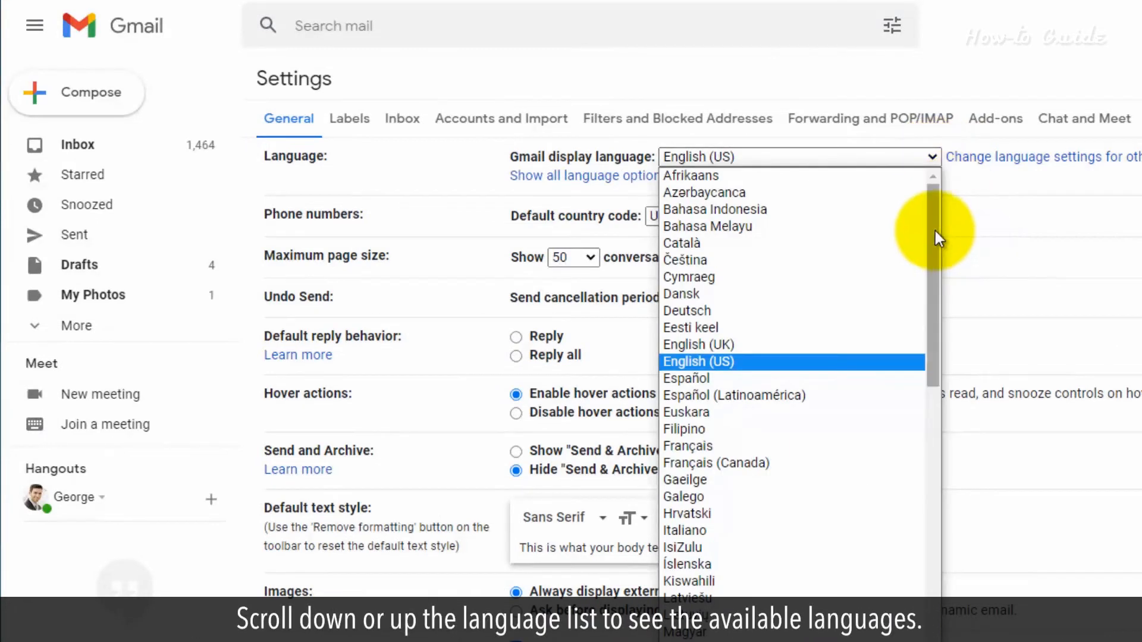
- Choose English (UK) from the Gmail display language list on the General tab
scroll(down, 3)
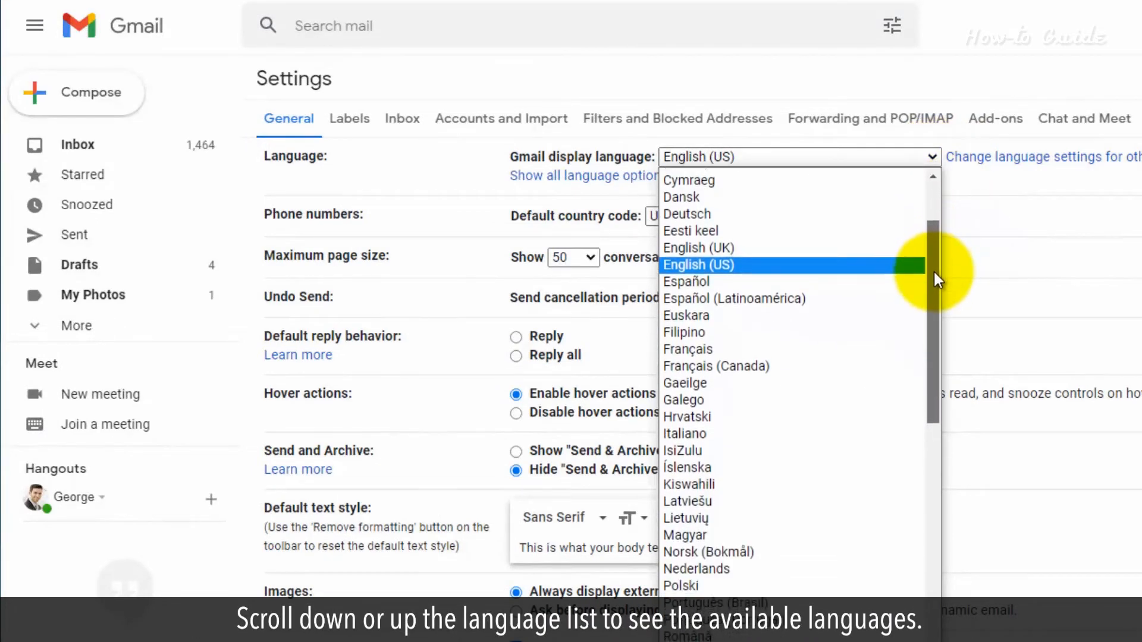
scroll(down, 3)
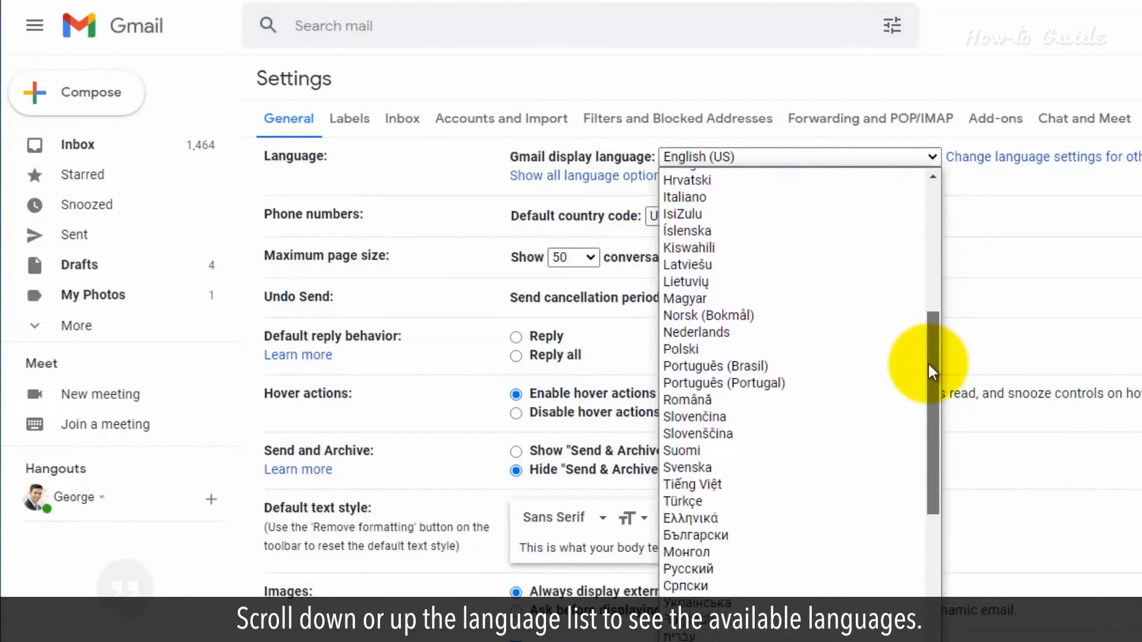
scroll(down, 3)
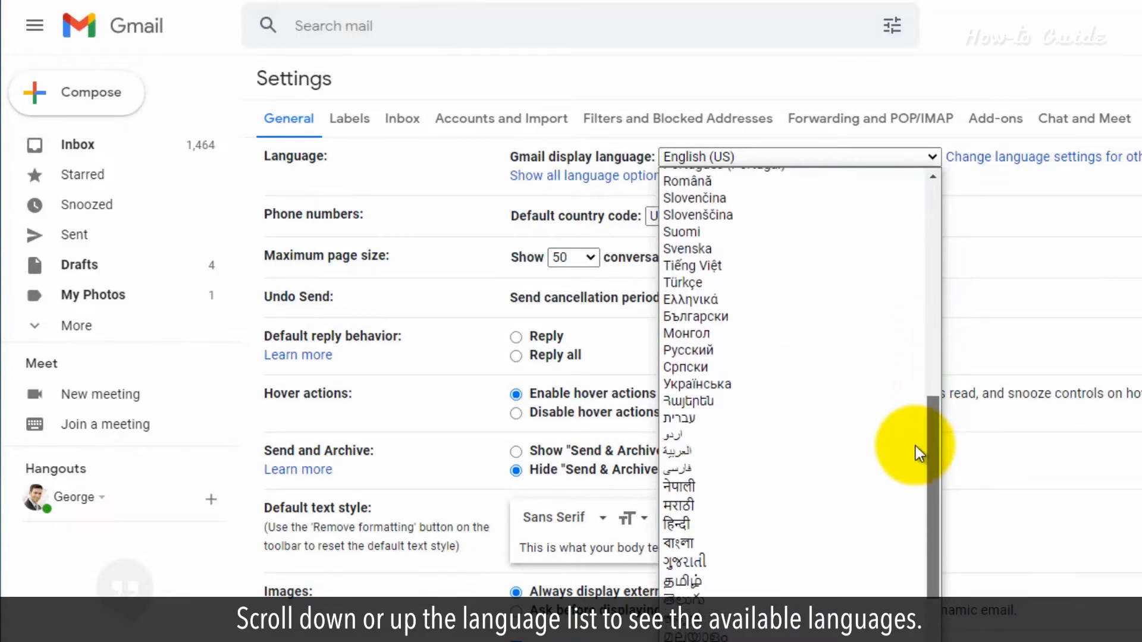
scroll(down, 3)
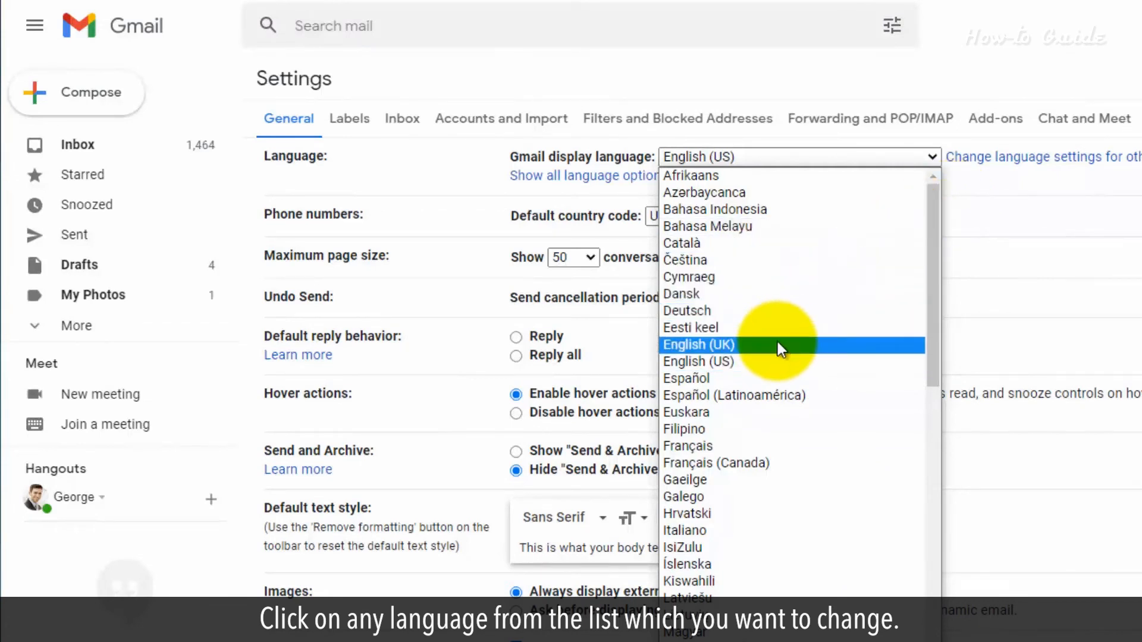
click(698, 344)
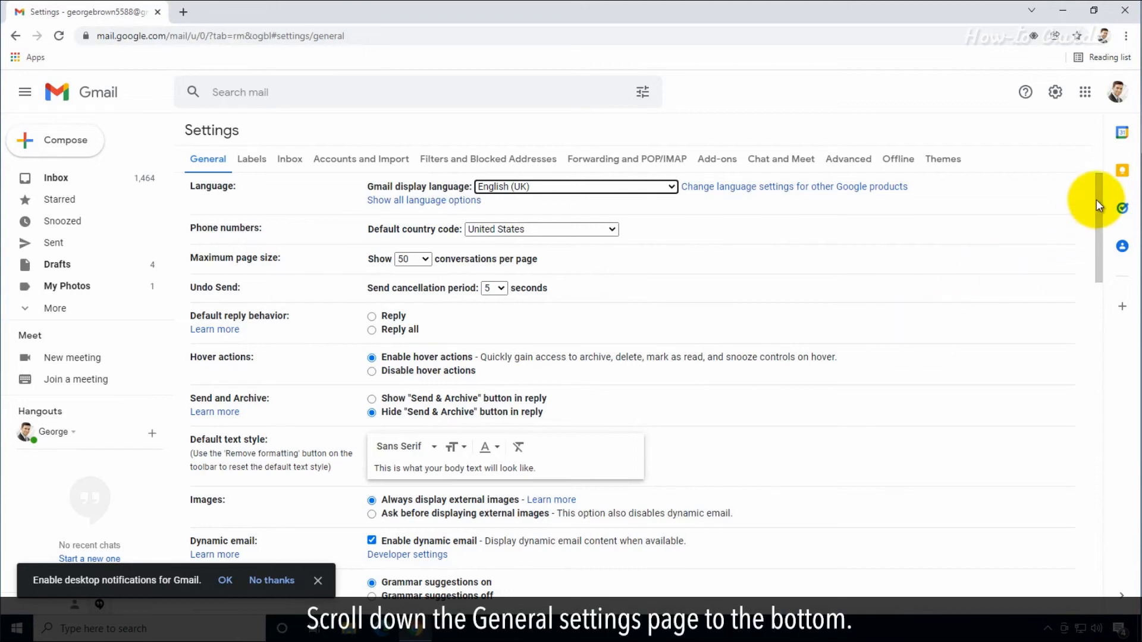
- Save Changes at the bottom of General settings to apply English (UK)
scroll(down, 3)
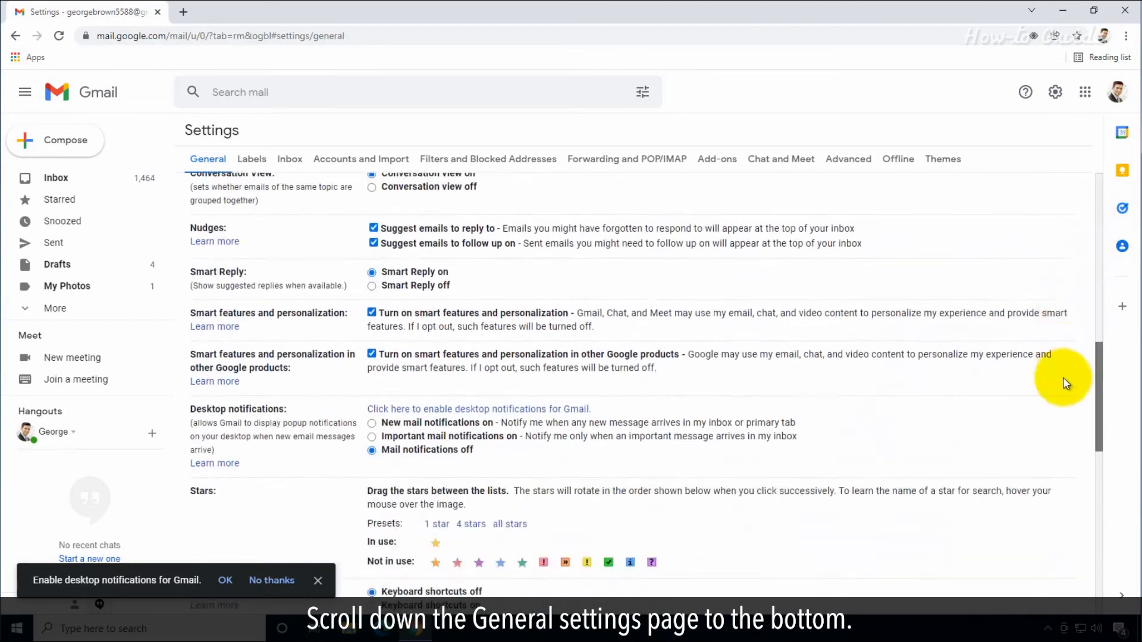
scroll(down, 3)
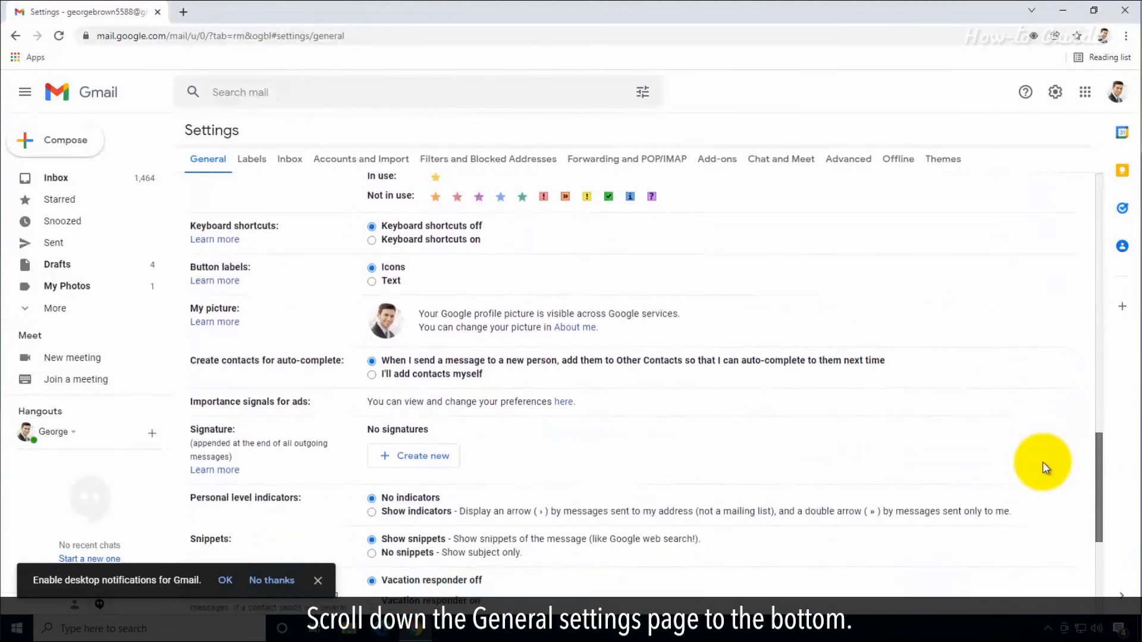
scroll(down, 3)
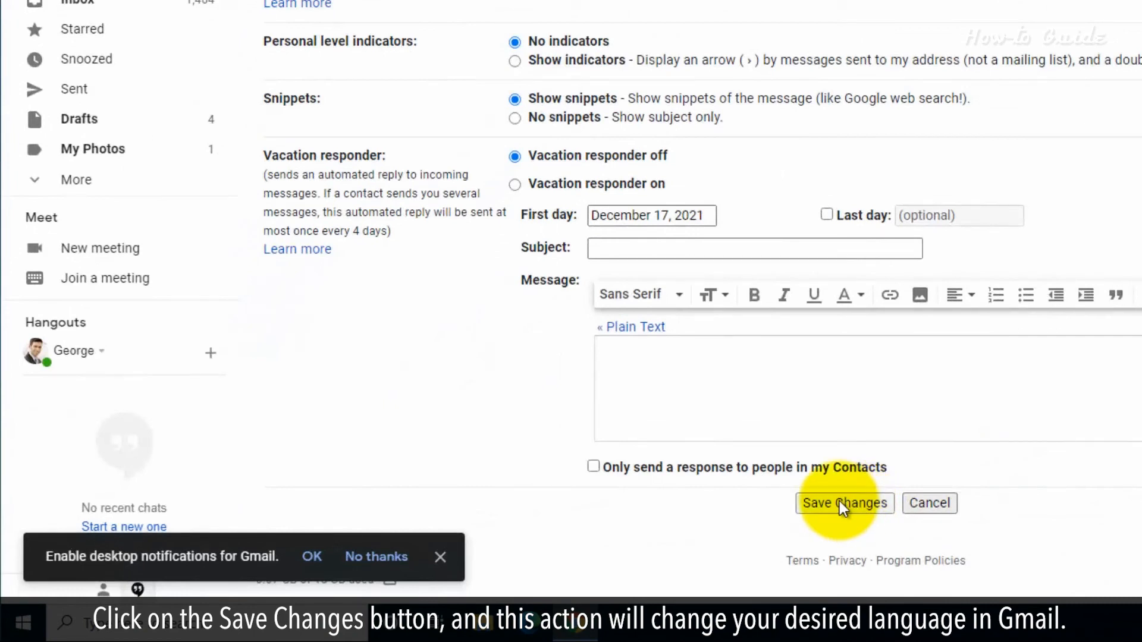
click(845, 504)
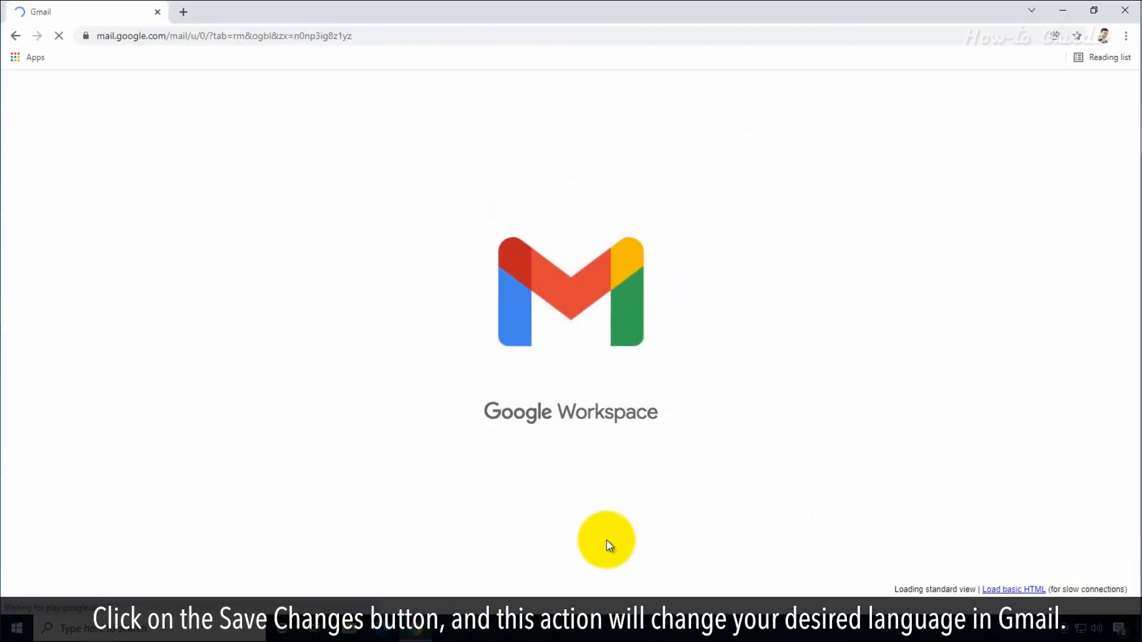